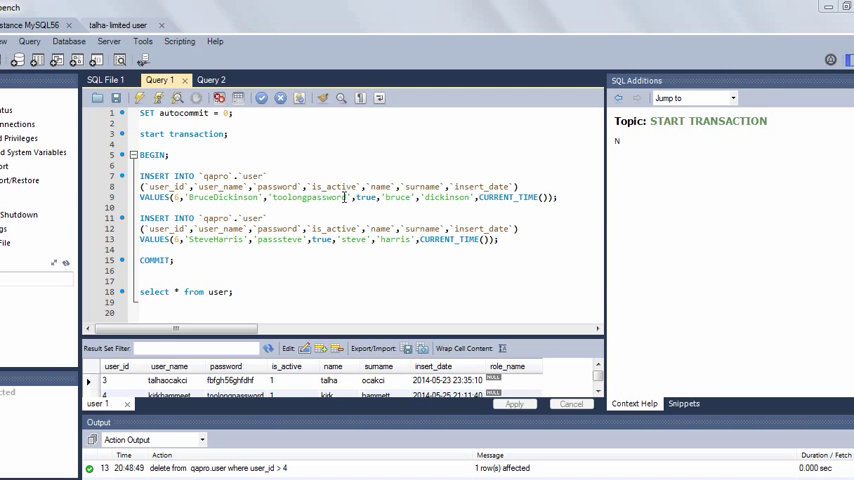
mouse_move(291, 136)
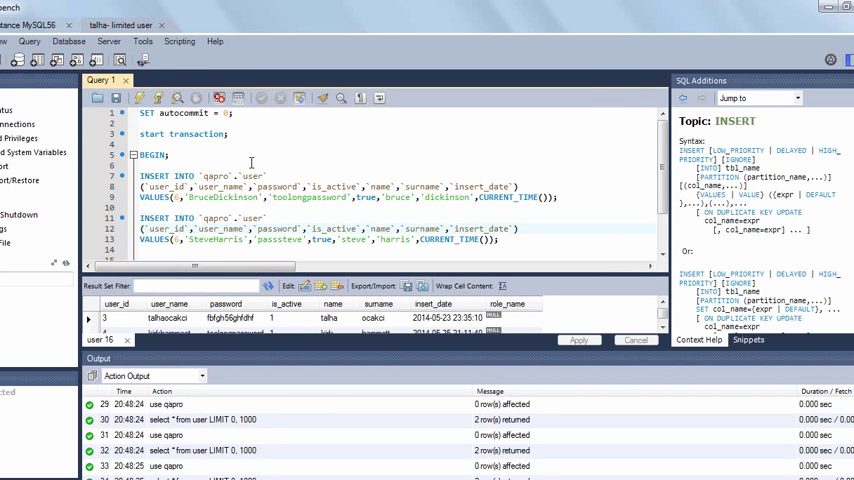
Run the transaction script so Steve Harris's second insert fails with a duplicate-entry error for id 6.
scroll(down, 3)
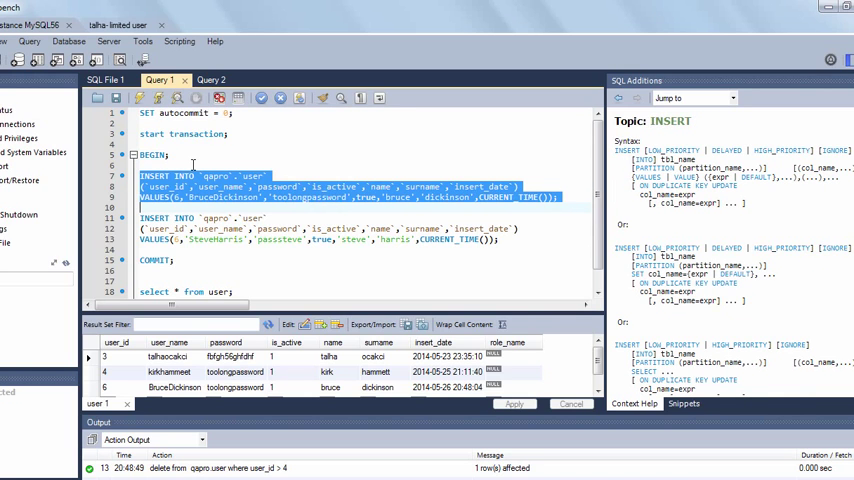
mouse_move(190, 189)
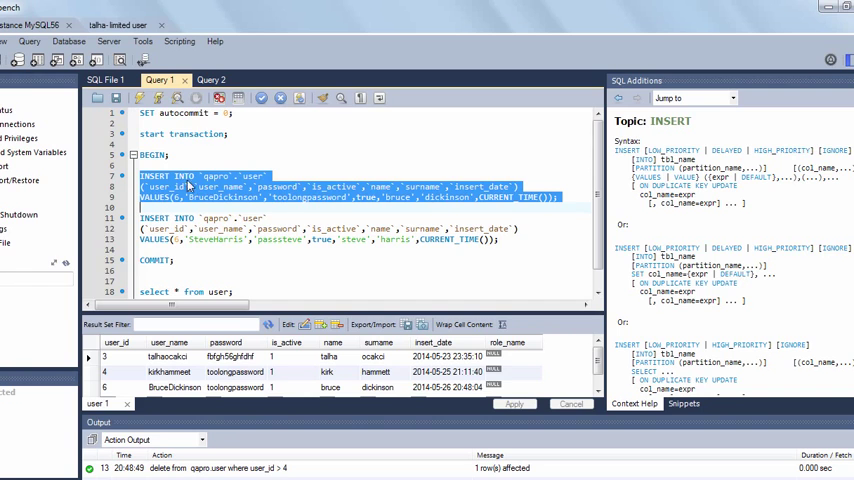
click(175, 119)
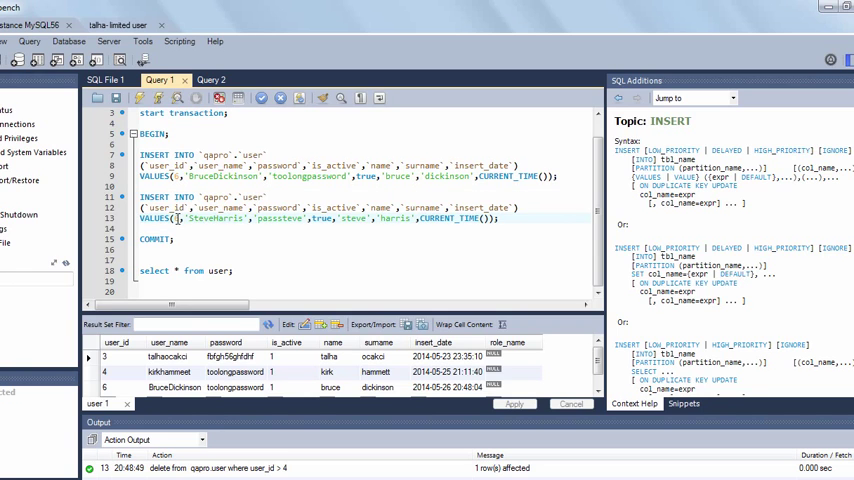
click(176, 219)
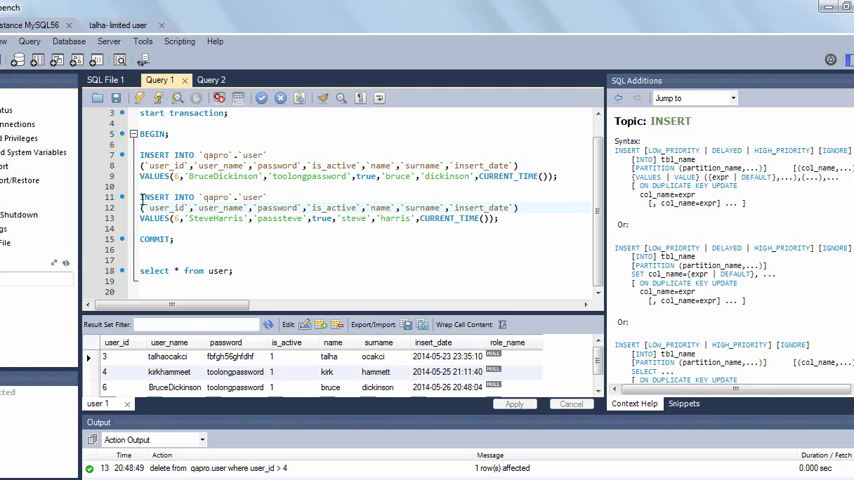
drag(140, 197, 523, 218)
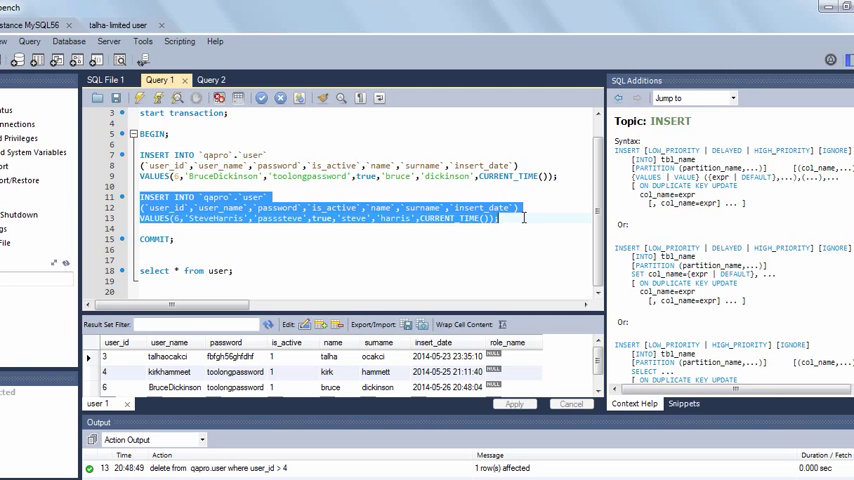
click(175, 239)
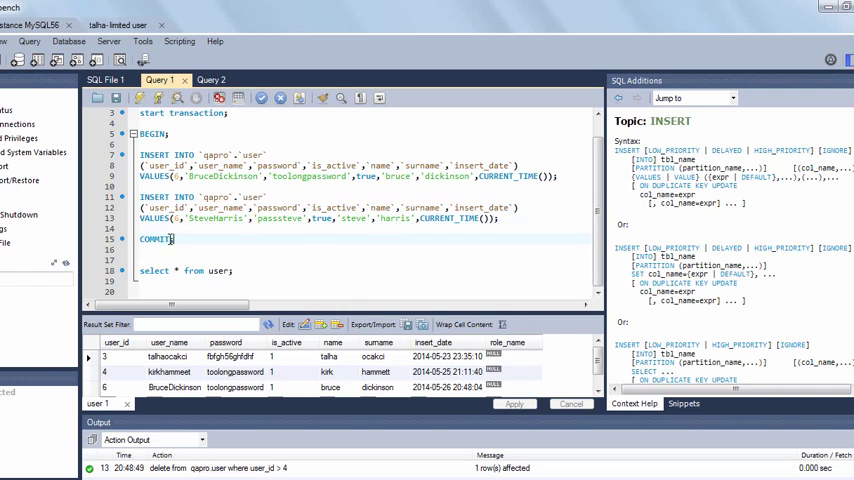
double_click(156, 239)
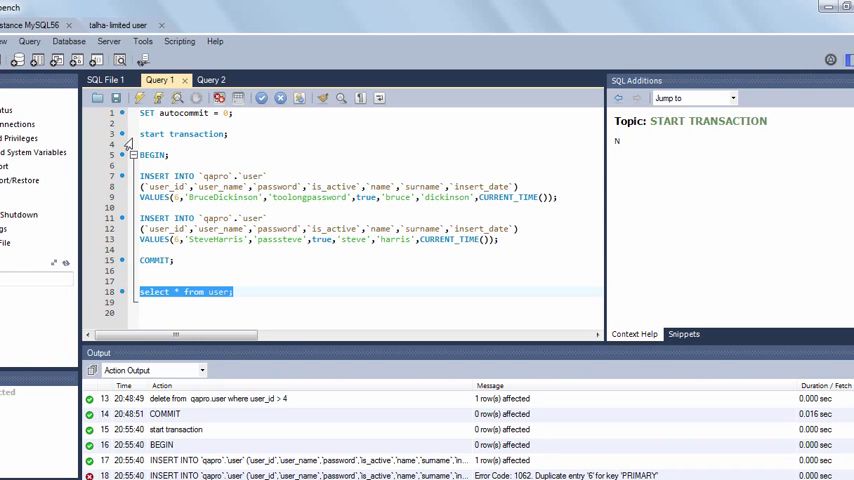
Show the Query 2 tab's ALTER TABLE statement making is_active a NOT NULL varchar(1).
click(140, 99)
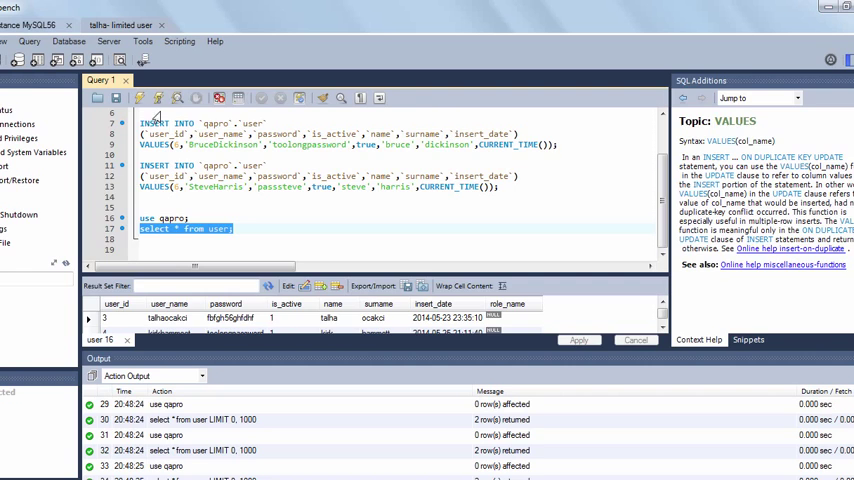
click(163, 98)
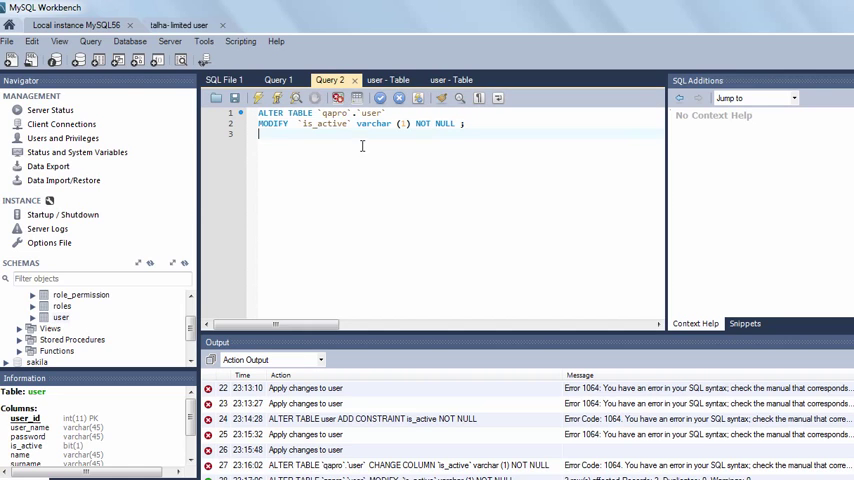
Execute the ALTER TABLE making qapro.user's is_active column NOT NULL varchar(1).
drag(260, 112, 465, 123)
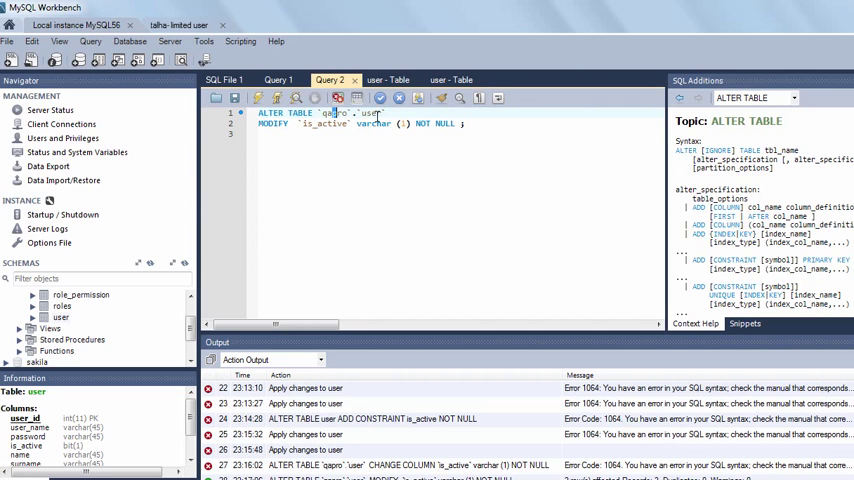
double_click(367, 112)
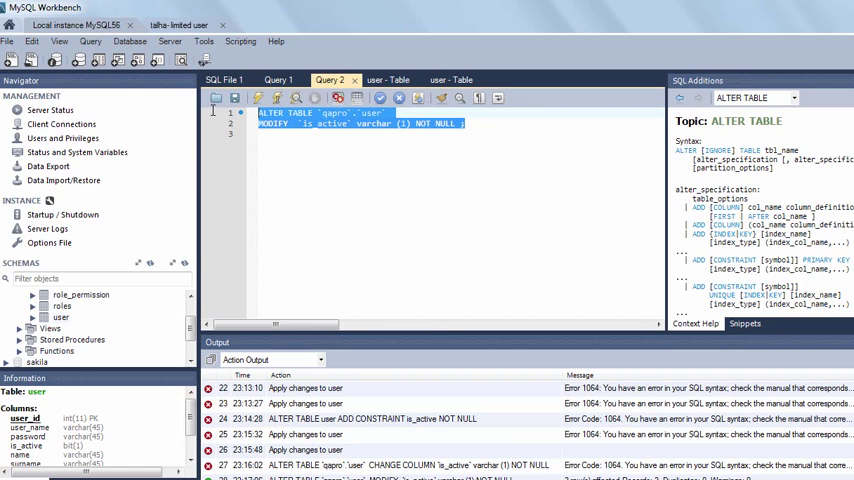
click(262, 100)
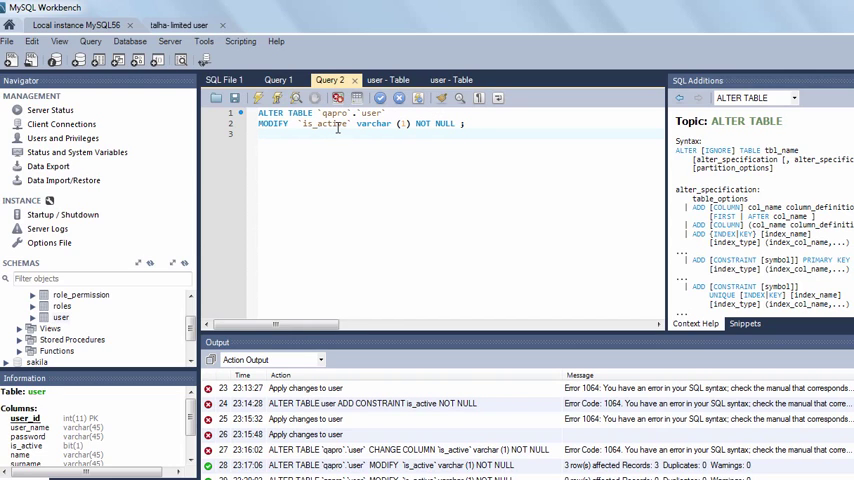
mouse_move(383, 235)
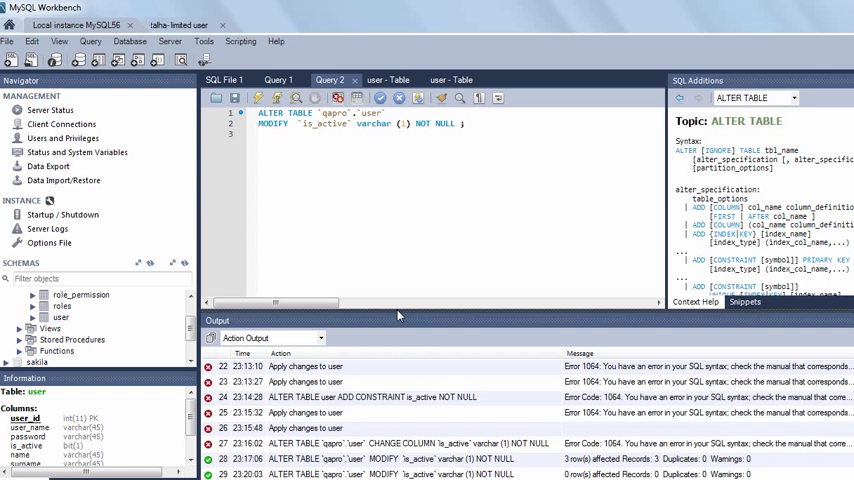
click(278, 79)
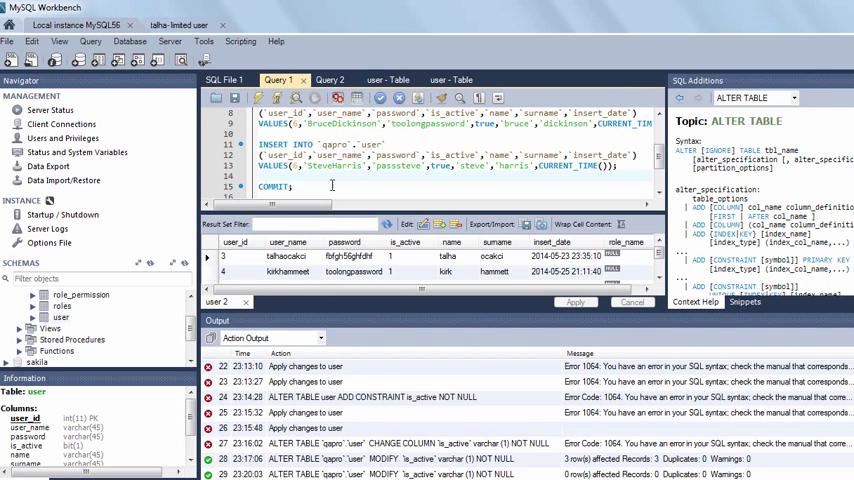
Add 'select * from user;' after COMMIT and replace a second-insert value with null.
text(select * from user;)
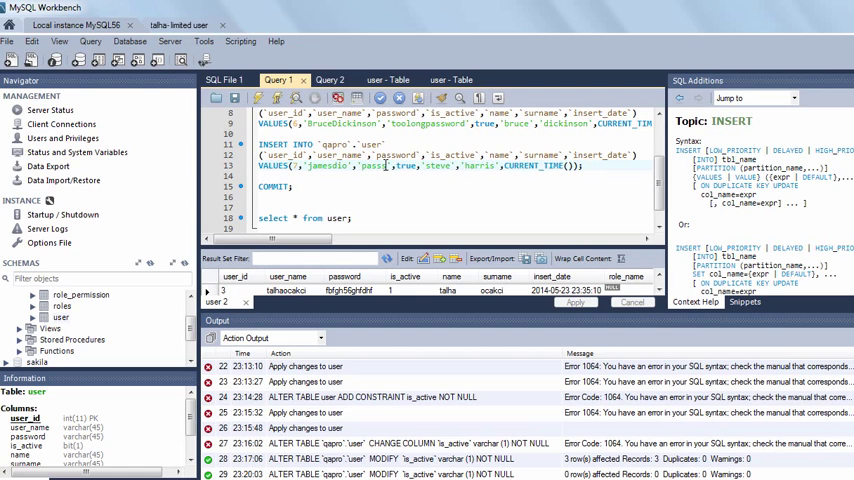
double_click(457, 166)
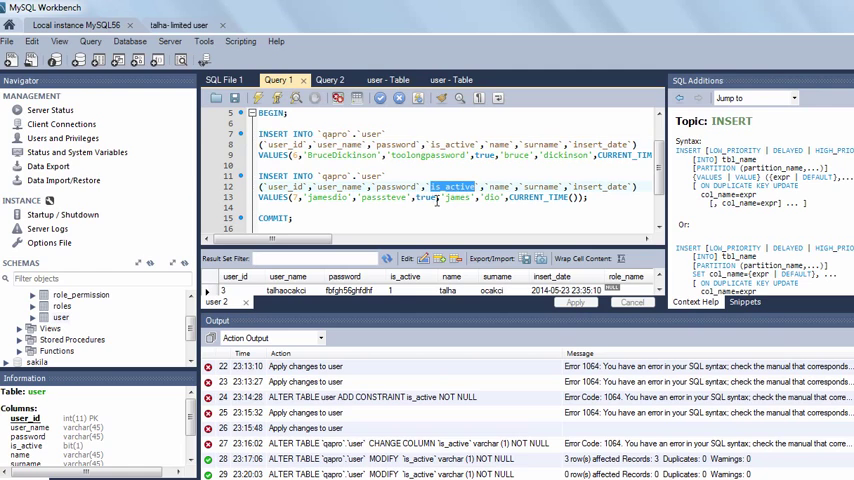
text(null)
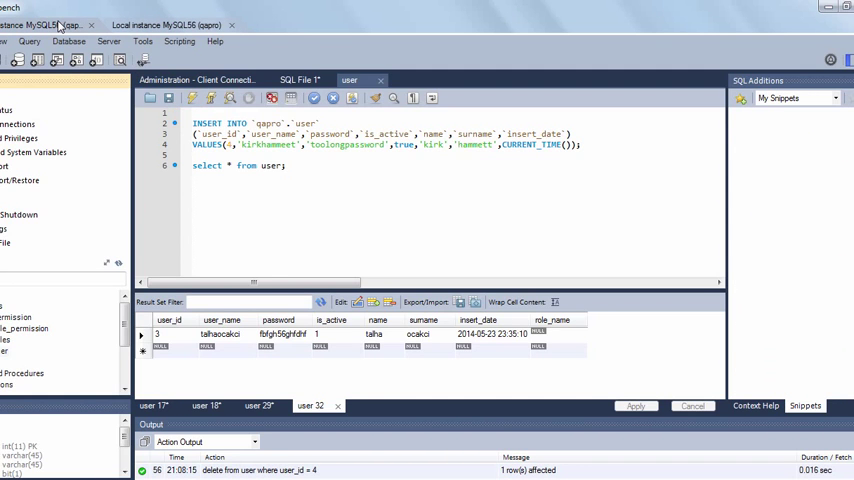
click(31, 40)
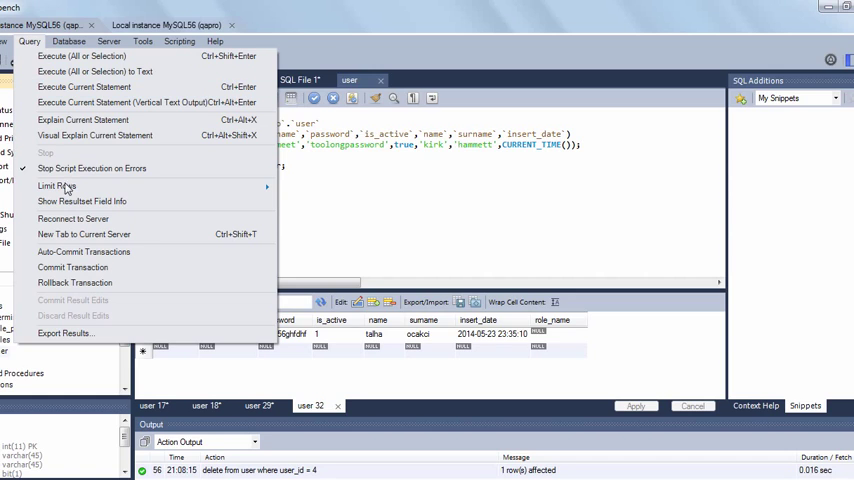
mouse_move(83, 251)
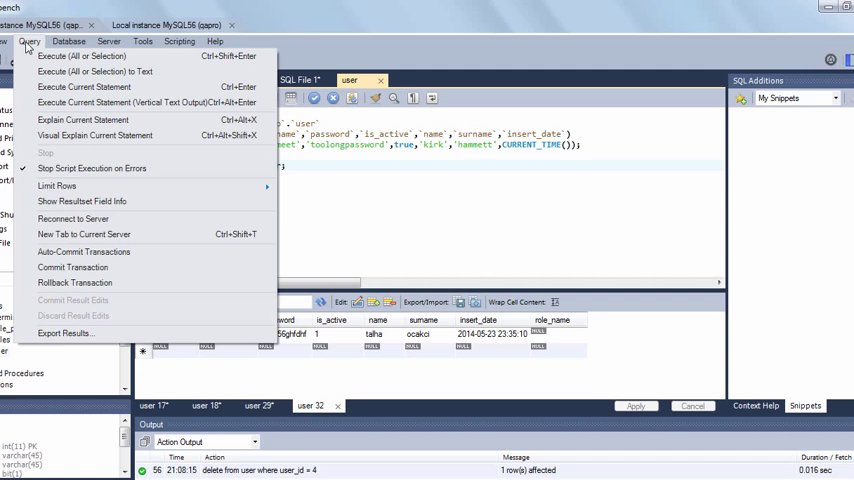
mouse_move(85, 252)
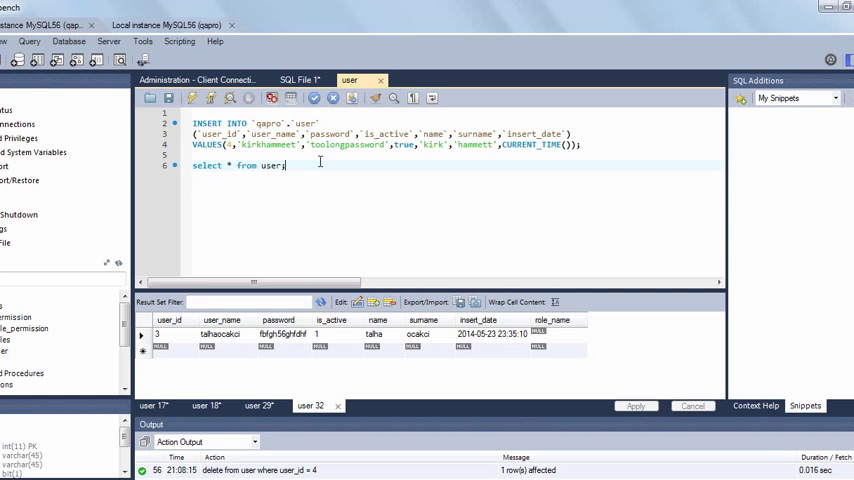
mouse_move(352, 162)
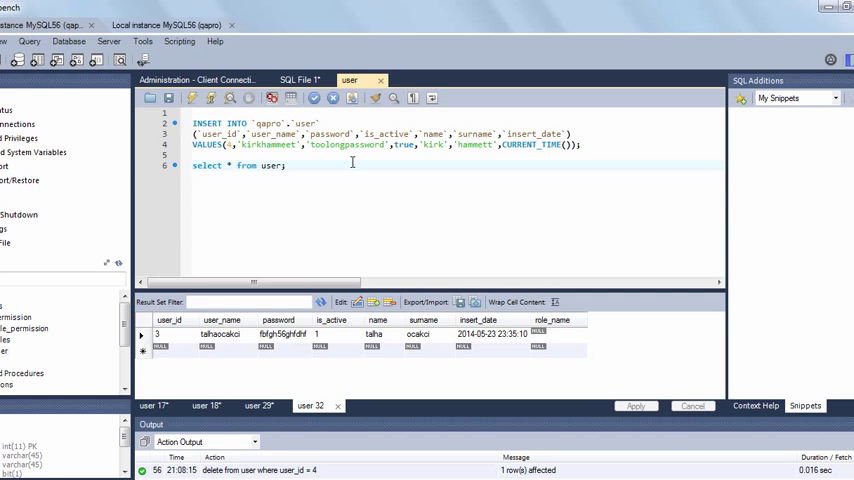
drag(396, 144, 583, 144)
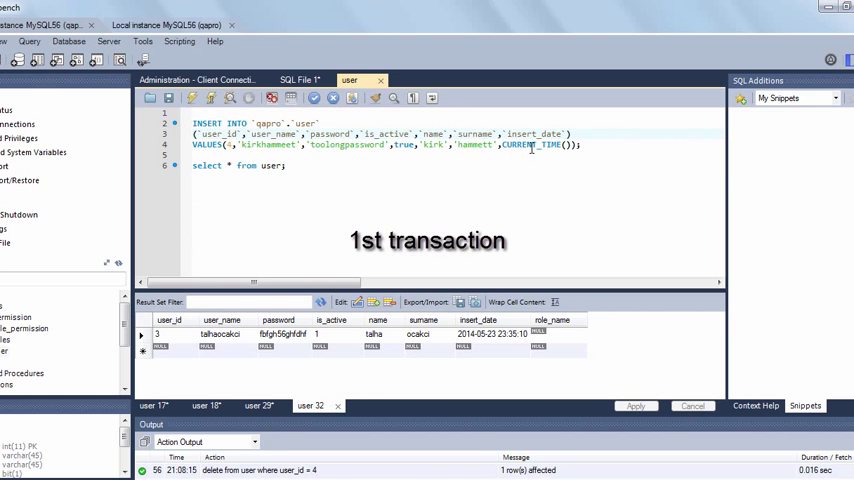
Execute Kirk Hammett's user 4 INSERT in the first connection and list the users.
drag(192, 123, 583, 144)
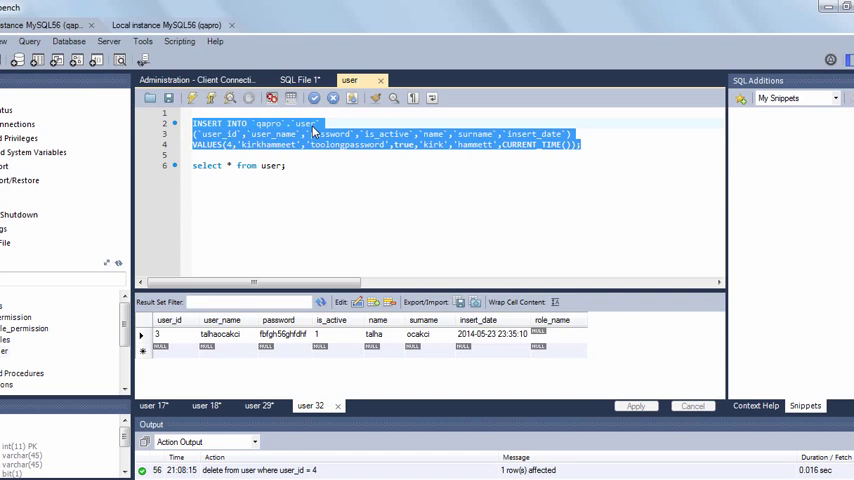
mouse_move(247, 147)
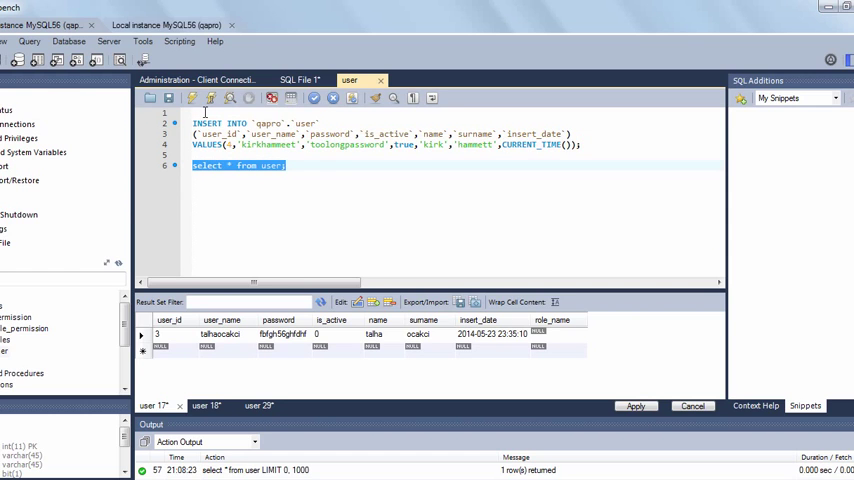
click(195, 97)
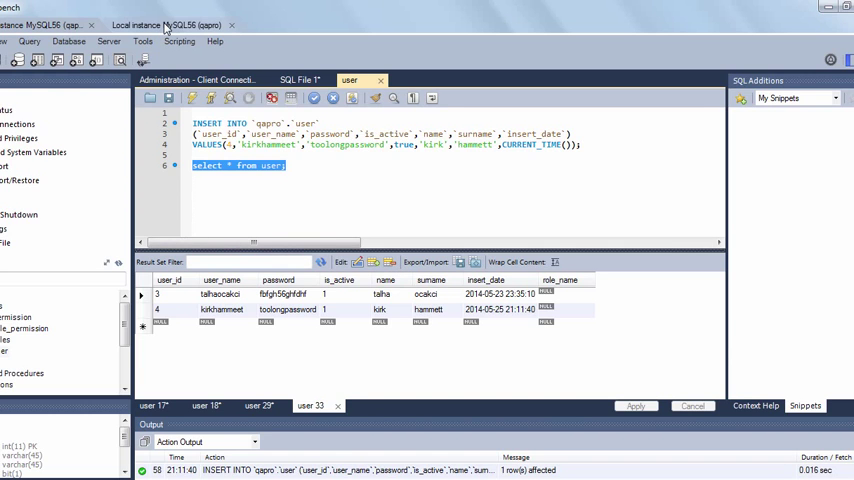
Run 'select * from user;' on the second Local instance connection, showing Kirk Hammett and Talha.
click(165, 28)
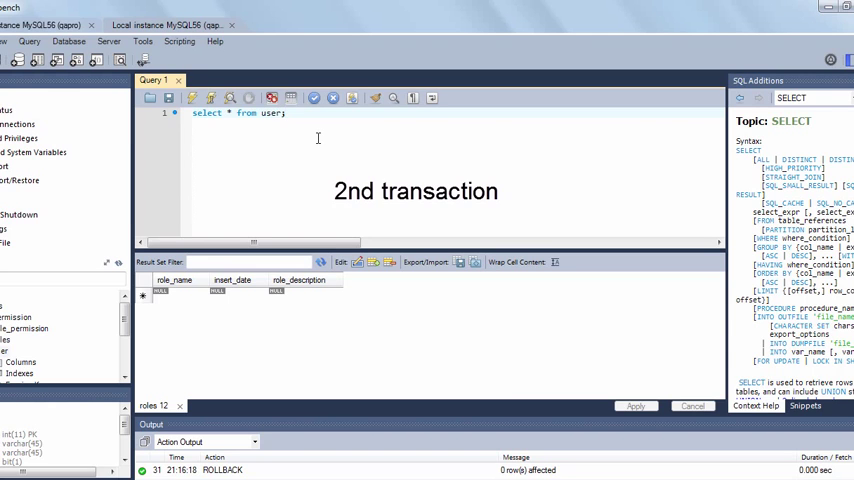
click(194, 97)
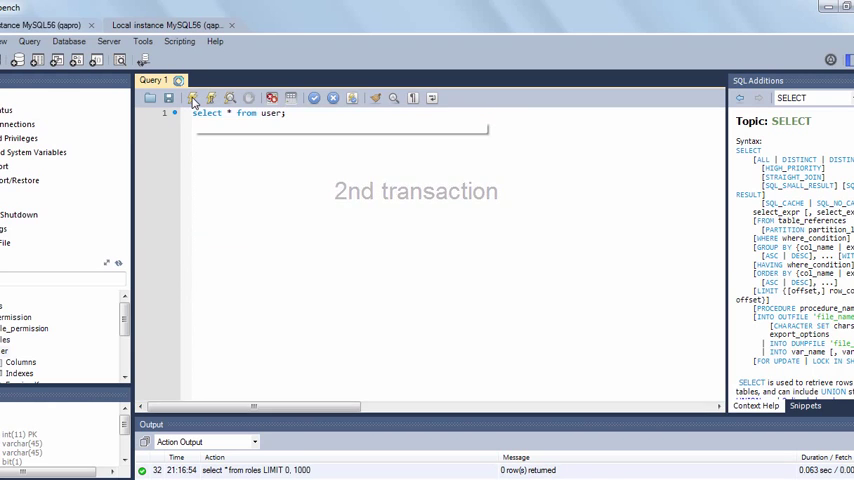
click(193, 97)
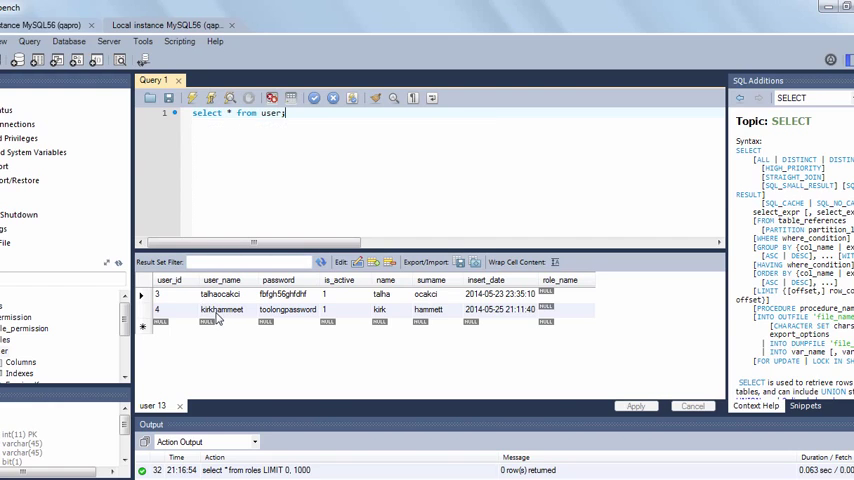